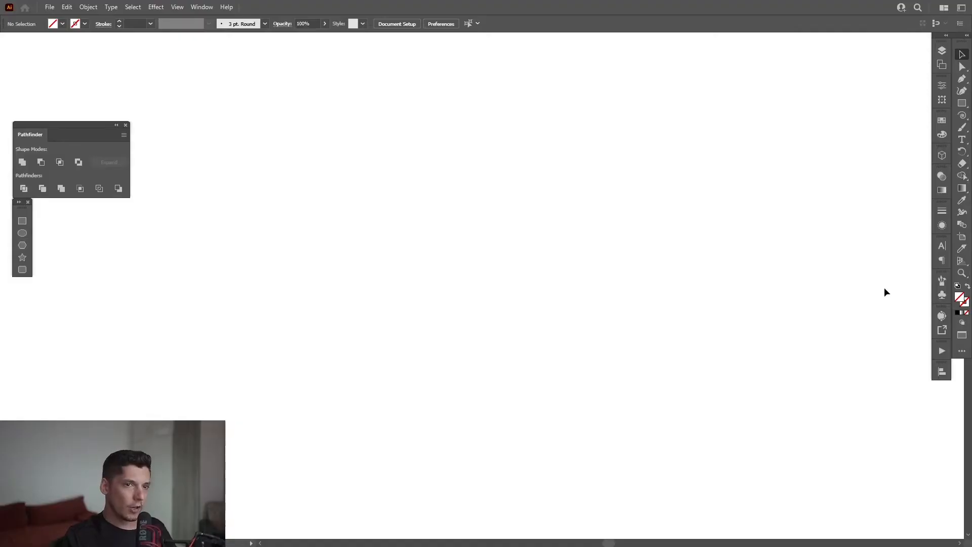
Set up a black stroke and switch to the Ellipse Tool for drawing circles.
{"action": "left_click", "coordinate": [942, 315]}
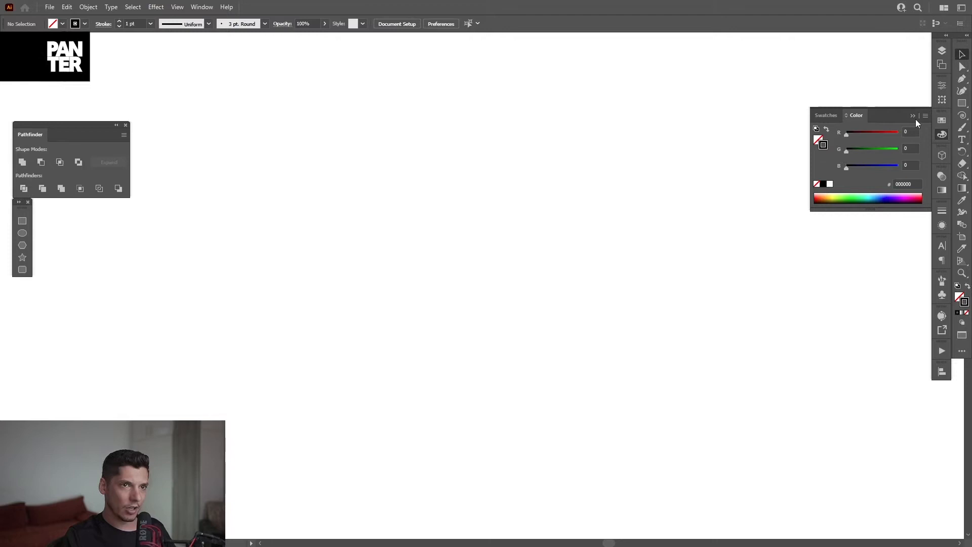
{"action": "left_click", "coordinate": [962, 103]}
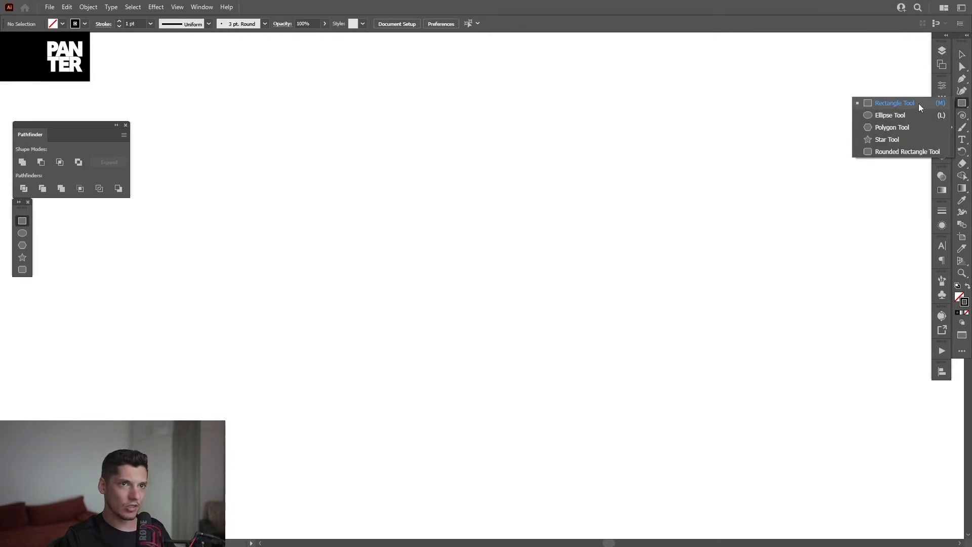
{"action": "left_click", "coordinate": [889, 115]}
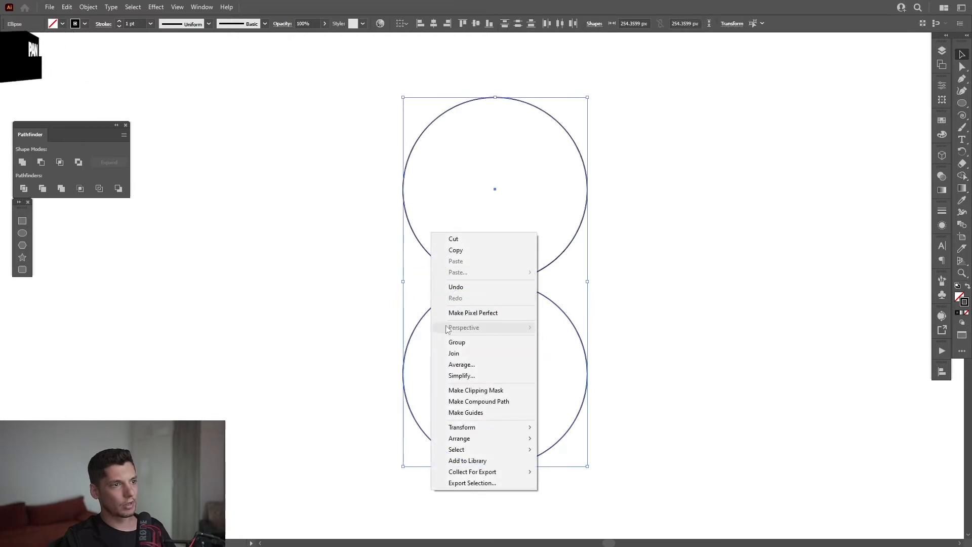
Make a 60° rotated copy of the circle pair with Transform > Rotate.
{"action": "left_click", "coordinate": [457, 342]}
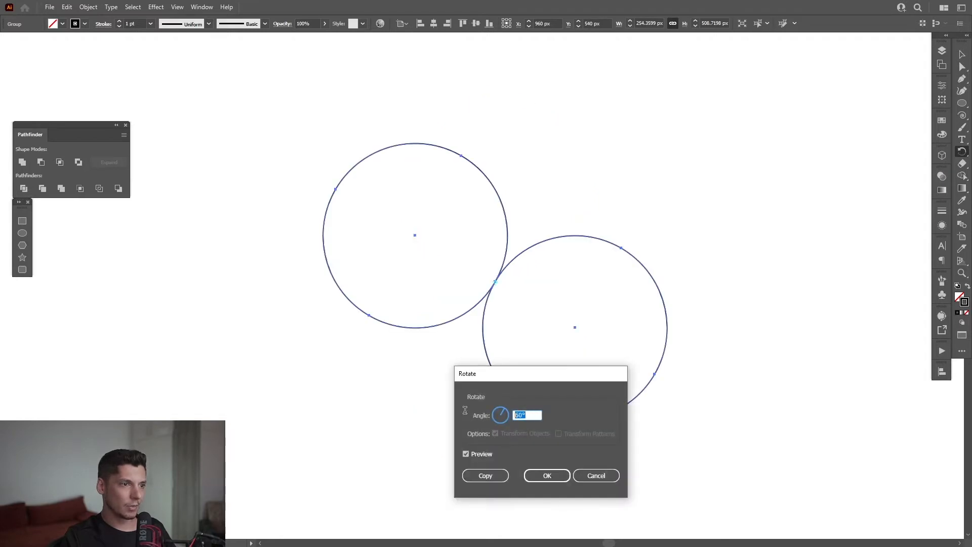
{"action": "type", "text": "60"}
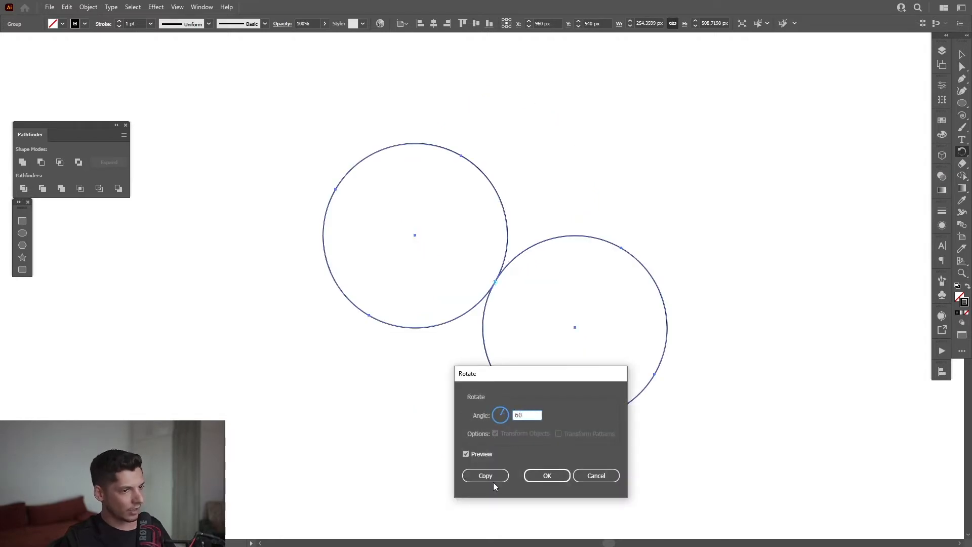
{"action": "left_click", "coordinate": [485, 475]}
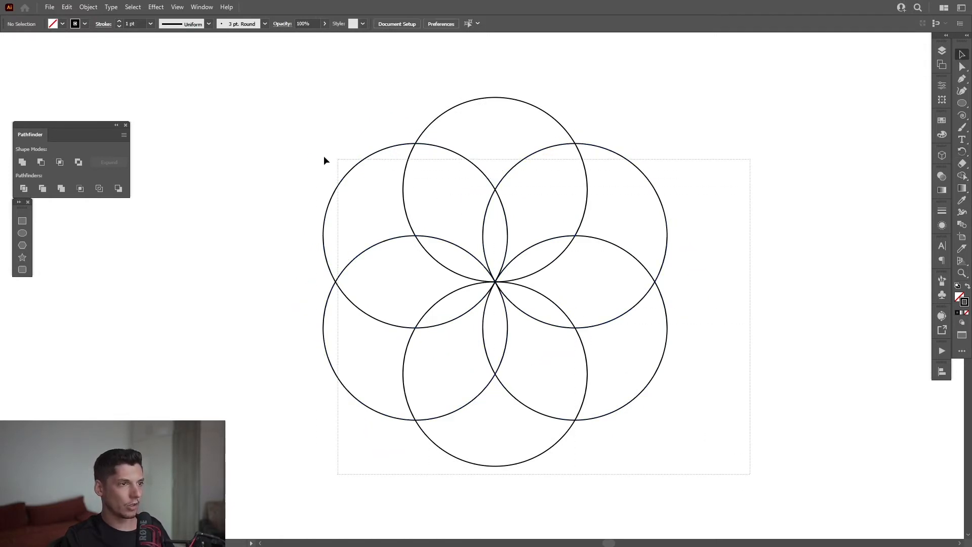
Group the six circles and turn them into a pattern with Object > Pattern > Make.
{"action": "right_click", "coordinate": [495, 282]}
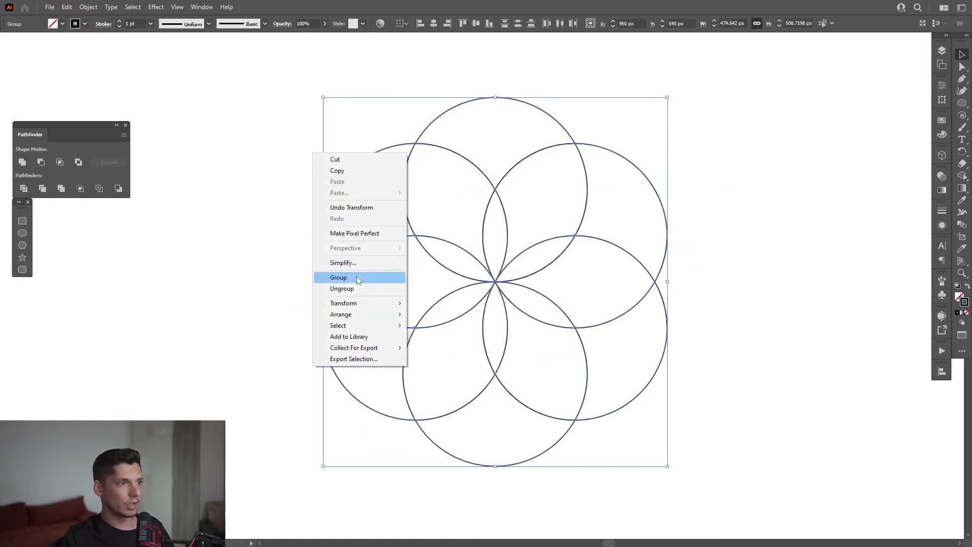
{"action": "left_click", "coordinate": [340, 277]}
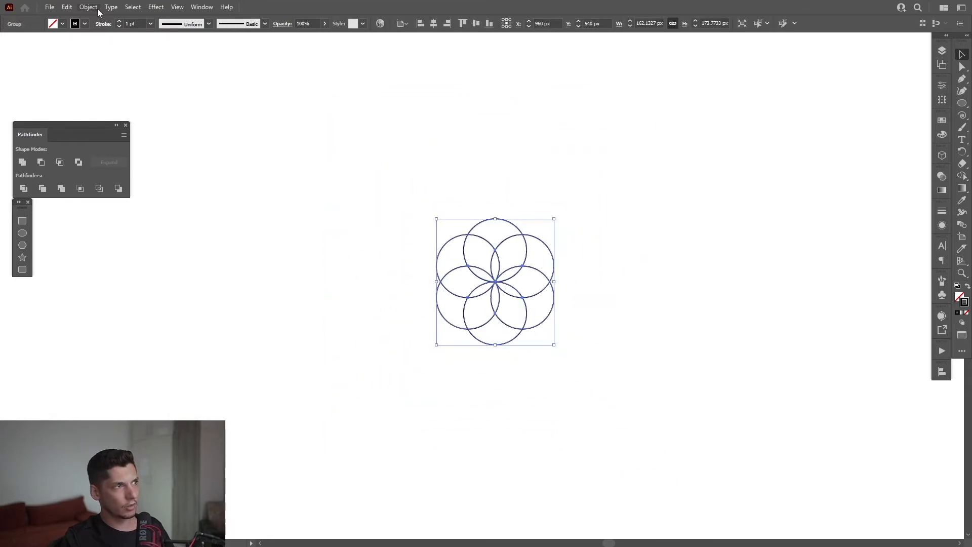
{"action": "left_click", "coordinate": [88, 7]}
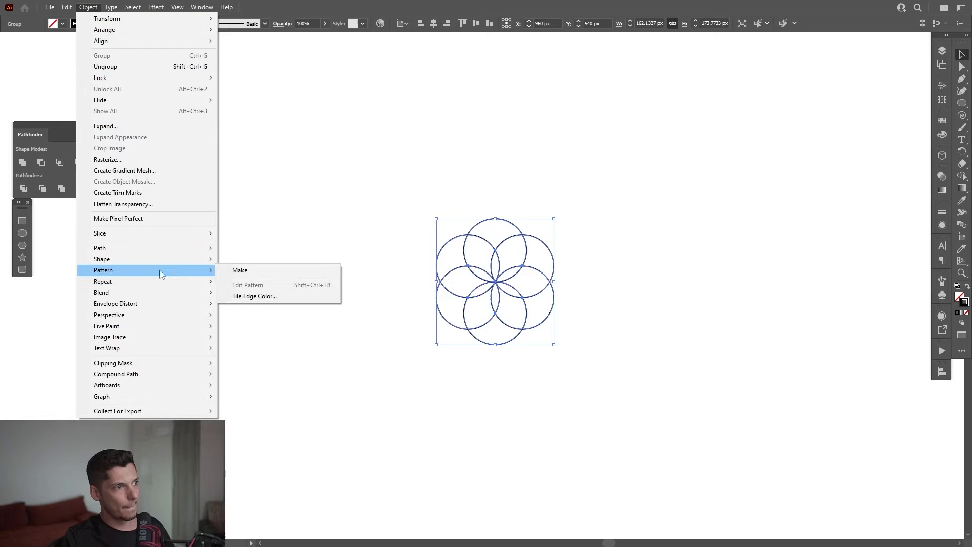
{"action": "left_click", "coordinate": [240, 270]}
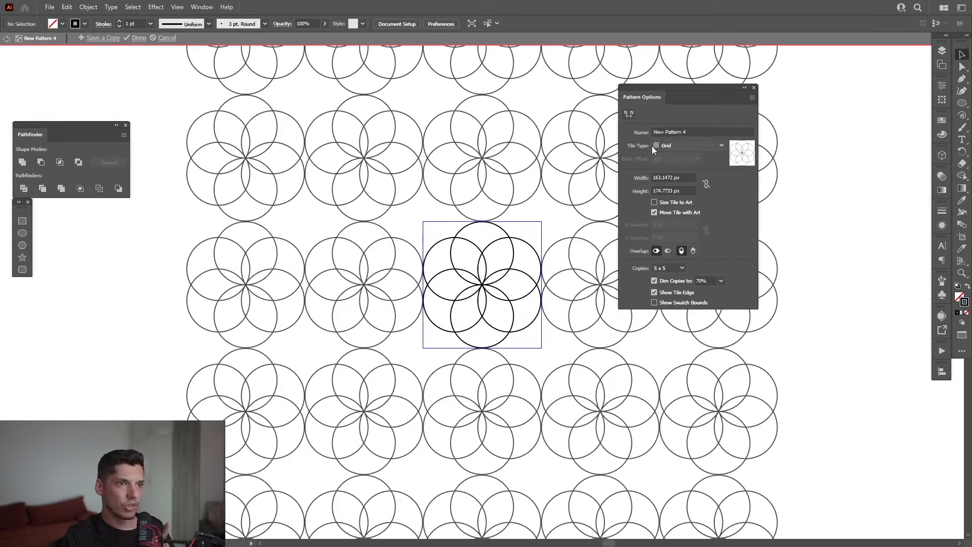
Set the tile type to Brick by Column and unlink tile width from height.
{"action": "left_click", "coordinate": [719, 145]}
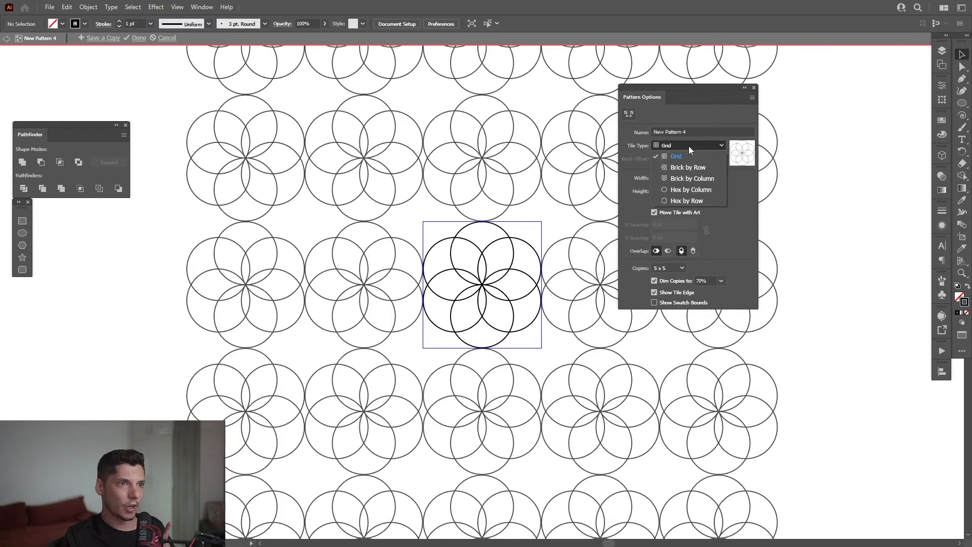
{"action": "left_click", "coordinate": [677, 156]}
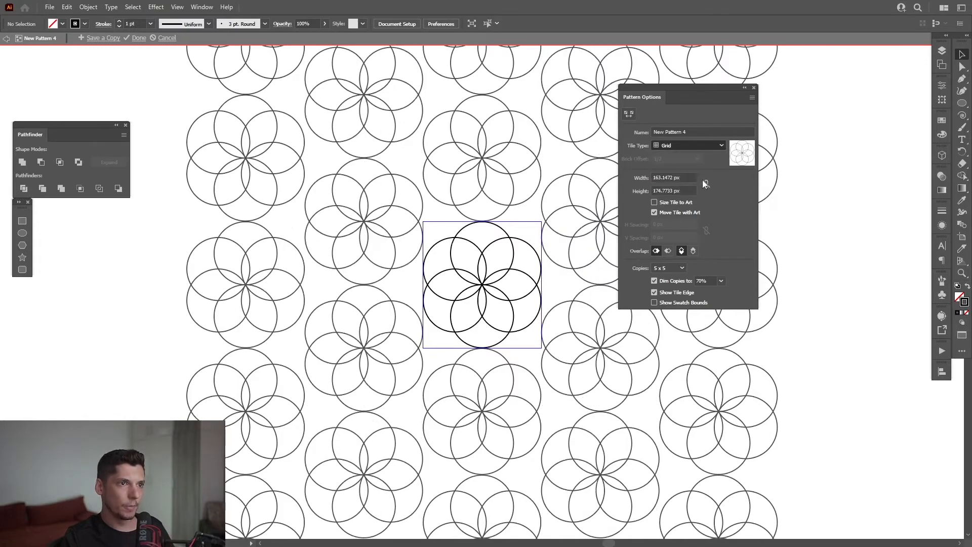
{"action": "left_click", "coordinate": [688, 145]}
{"action": "type", "text": "130"}
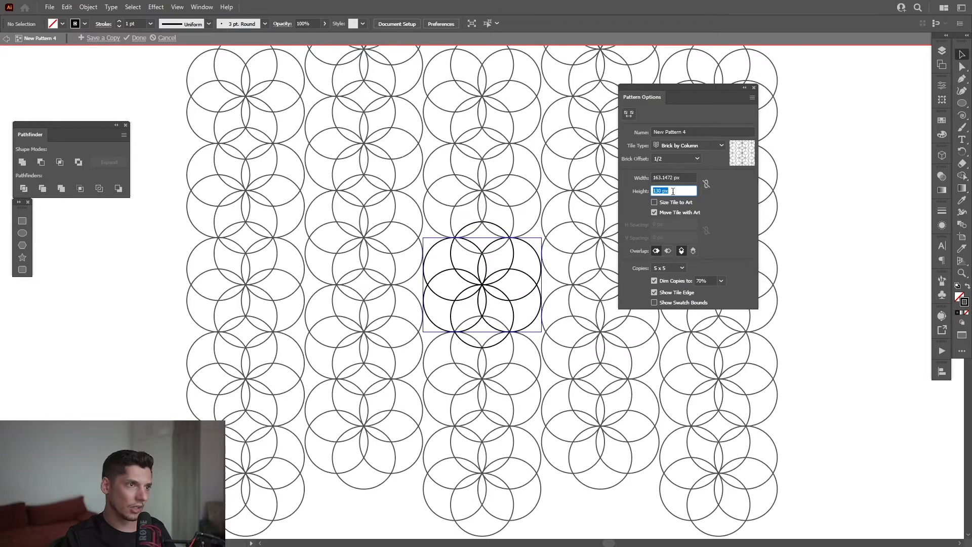
Select the Pattern Options Width field to begin narrowing the tile.
{"action": "left_click", "coordinate": [673, 178]}
{"action": "type", "text": "136"}
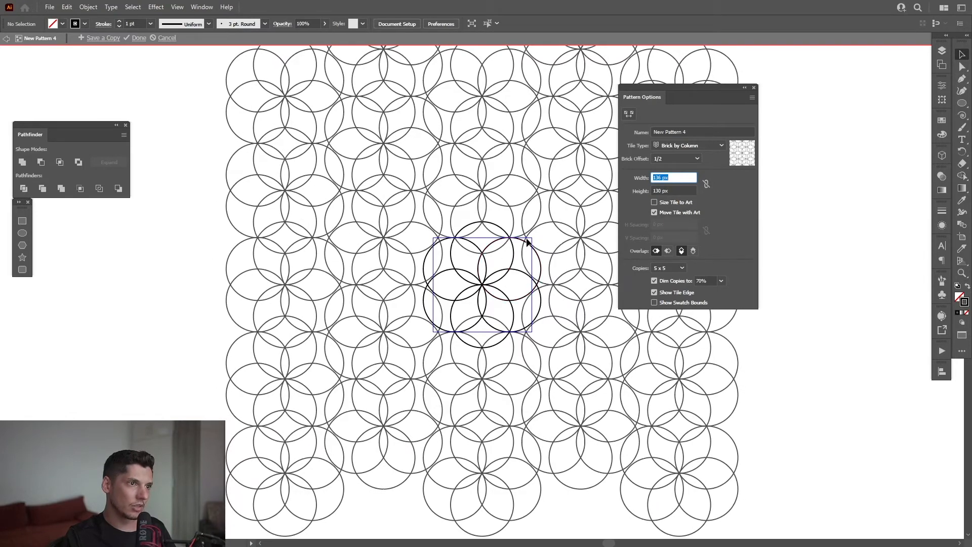
{"action": "mouse_move", "coordinate": [518, 237]}
{"action": "type", "text": "114"}
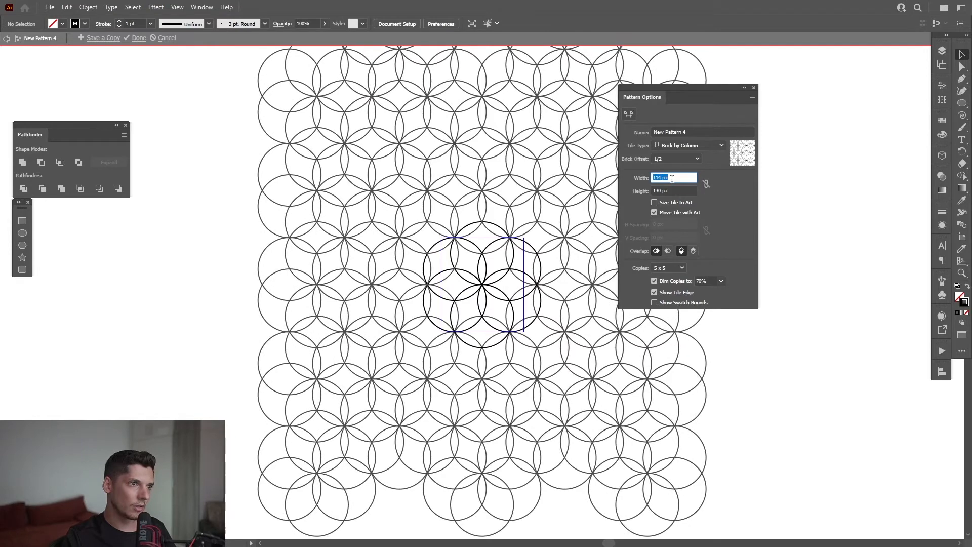
{"action": "mouse_move", "coordinate": [303, 94]}
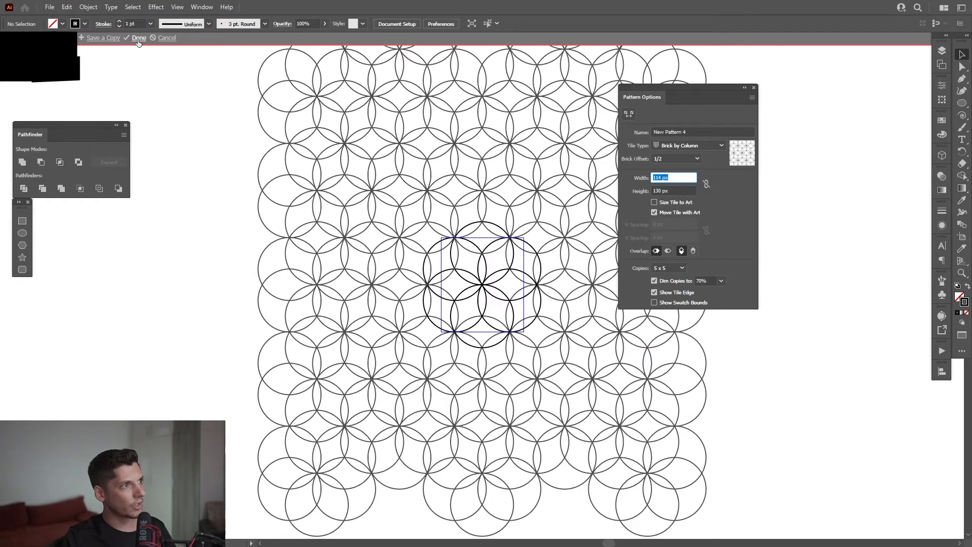
Exit pattern editing, pick the Rectangle Tool, and show the Swatches panel.
{"action": "left_click", "coordinate": [139, 38]}
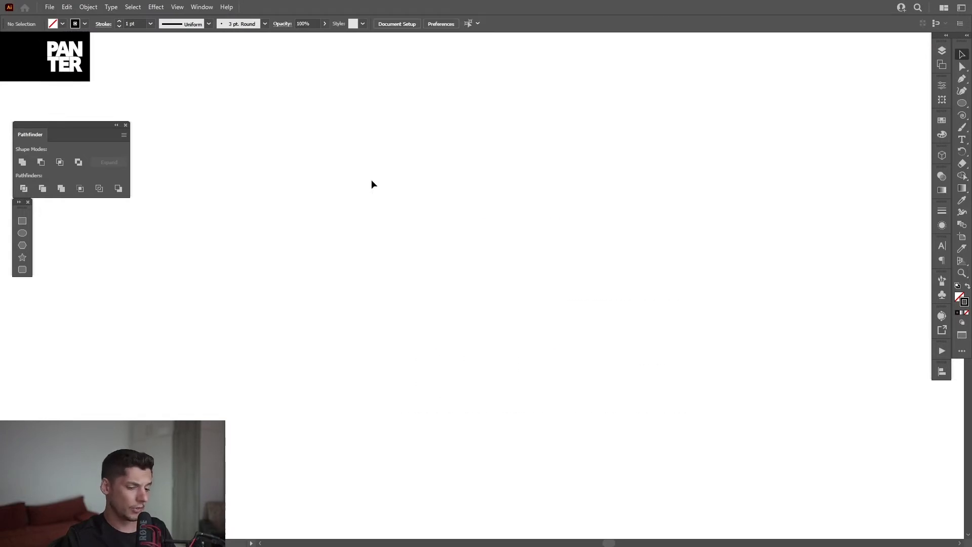
{"action": "left_click", "coordinate": [961, 103]}
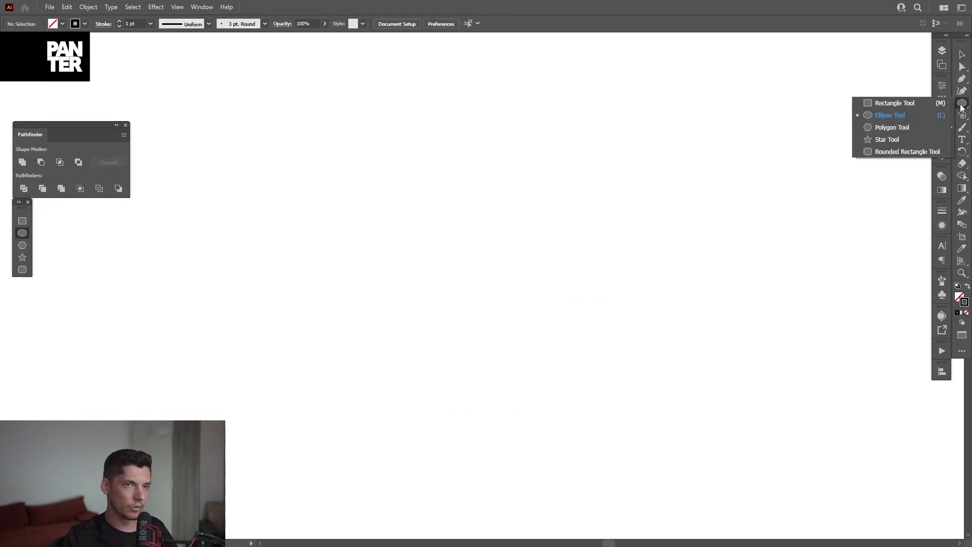
{"action": "left_click", "coordinate": [895, 103]}
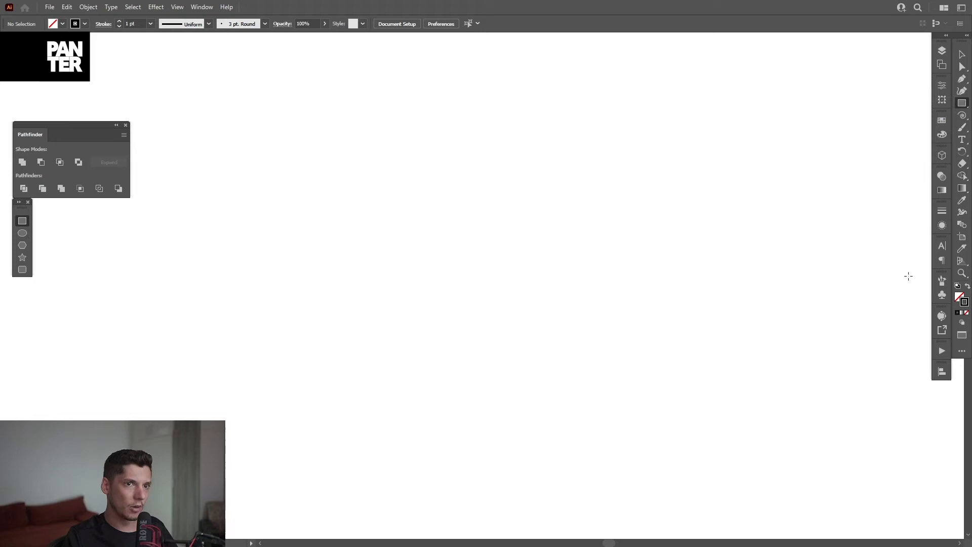
{"action": "mouse_move", "coordinate": [961, 301]}
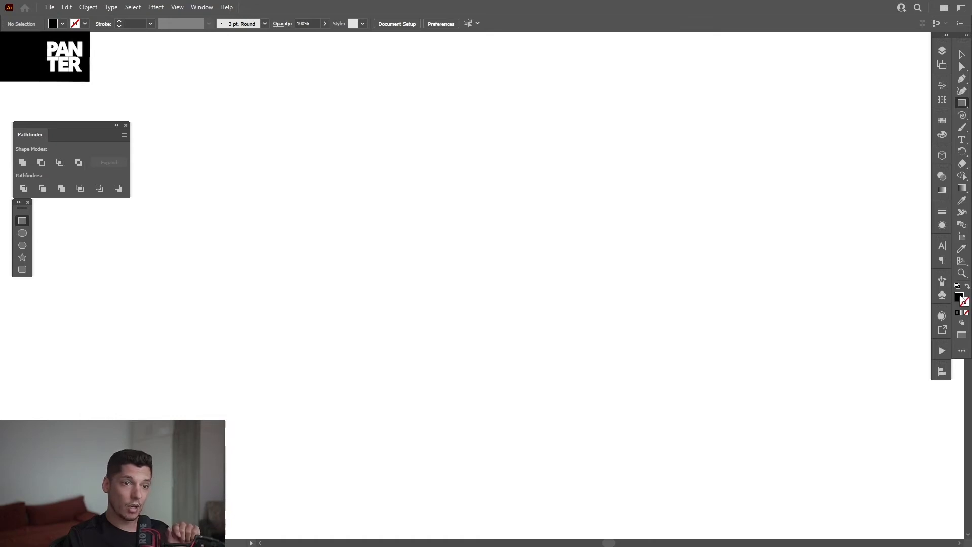
{"action": "left_click", "coordinate": [941, 133]}
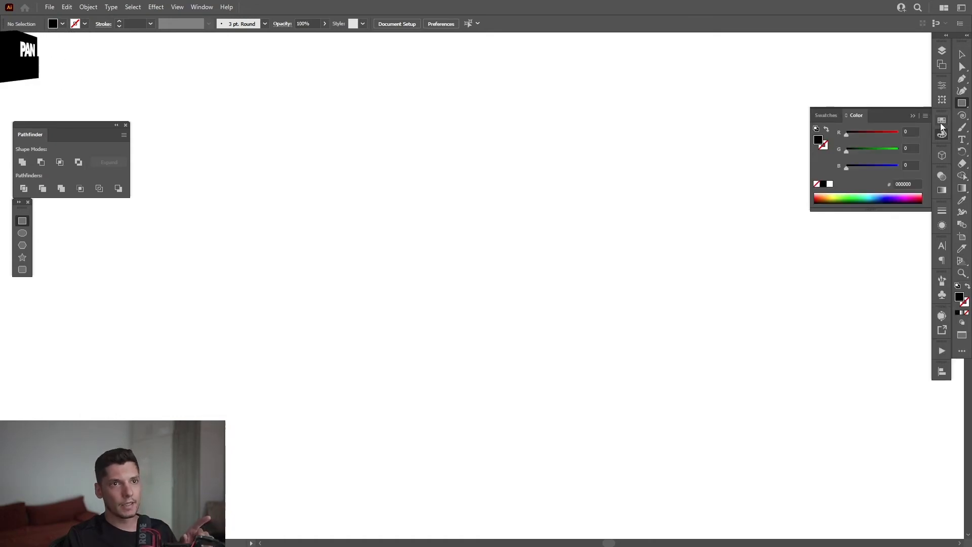
{"action": "left_click", "coordinate": [826, 115]}
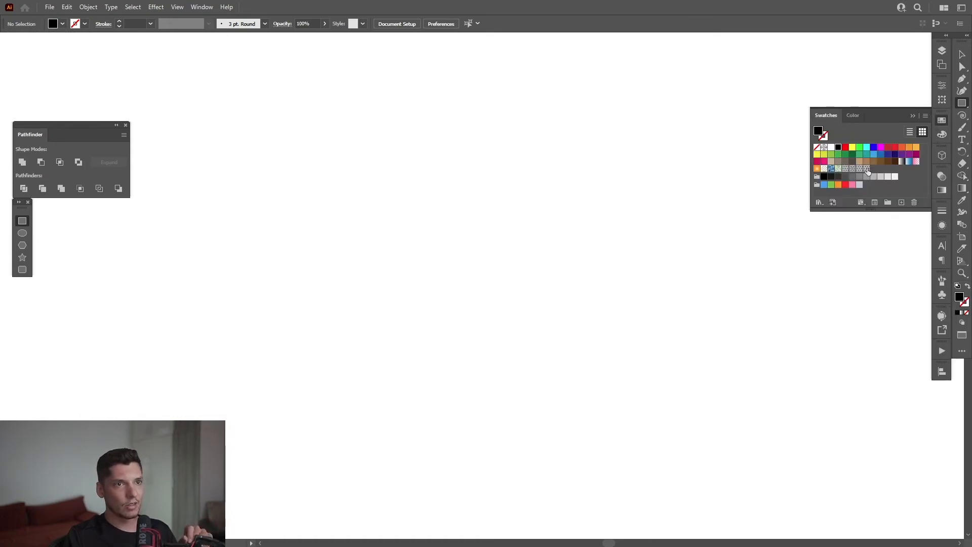